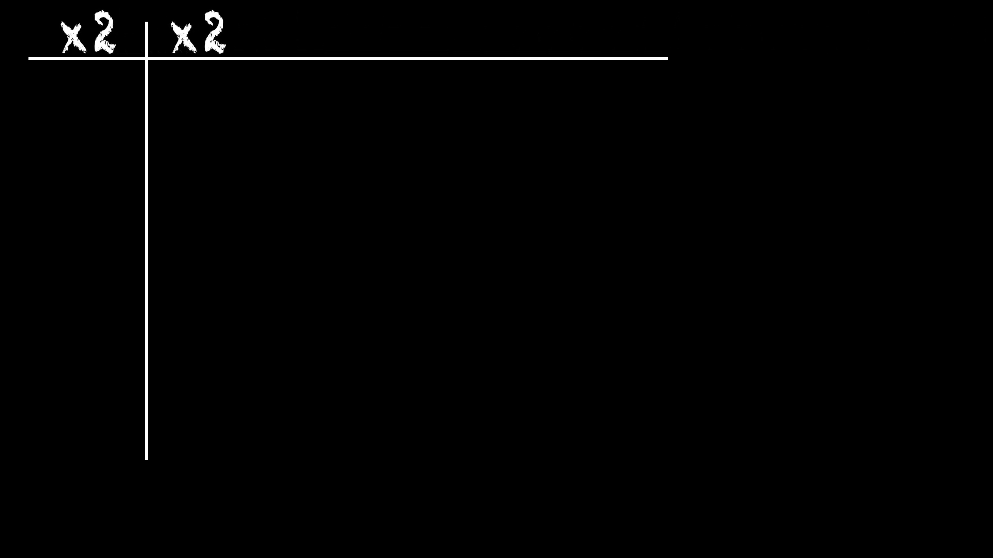
pyautogui.write('1')
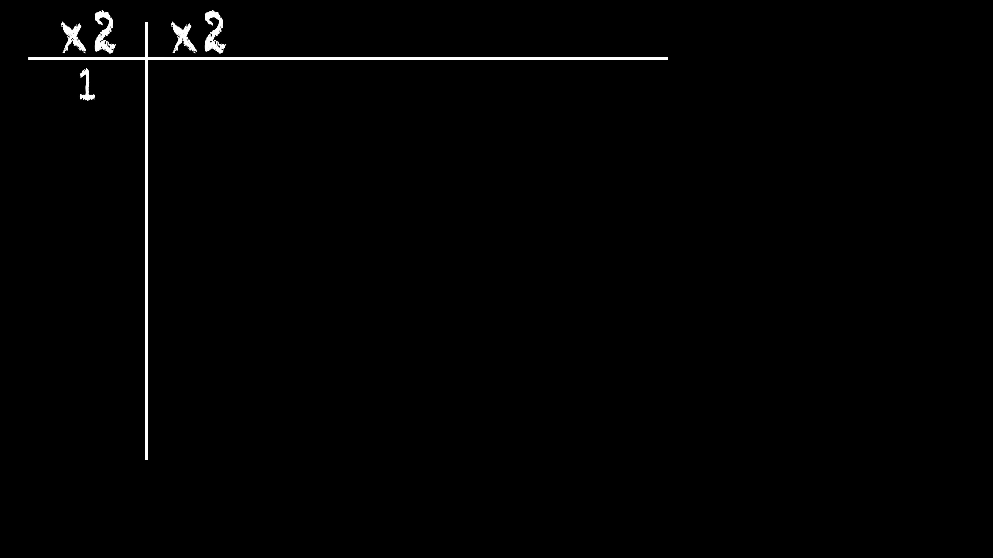
pyautogui.write('1176')
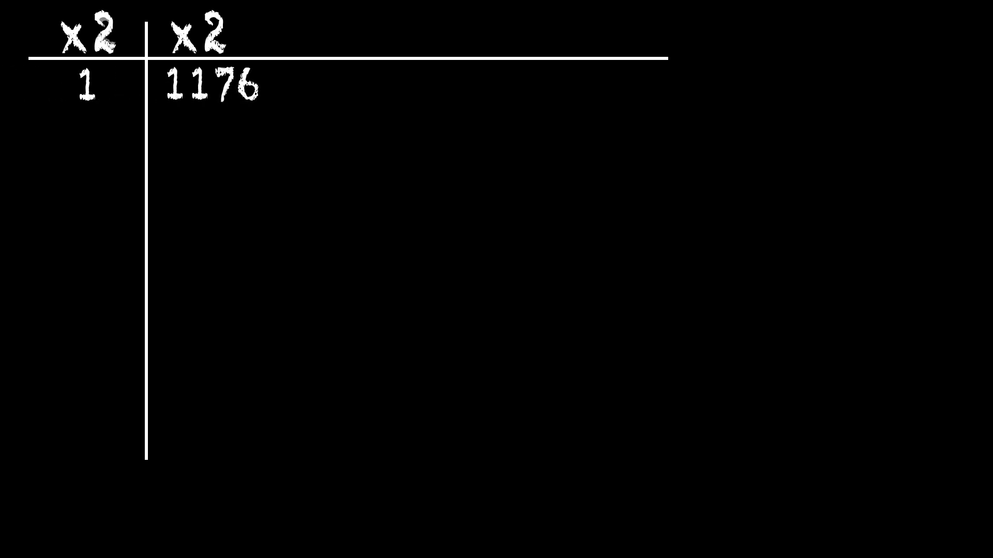